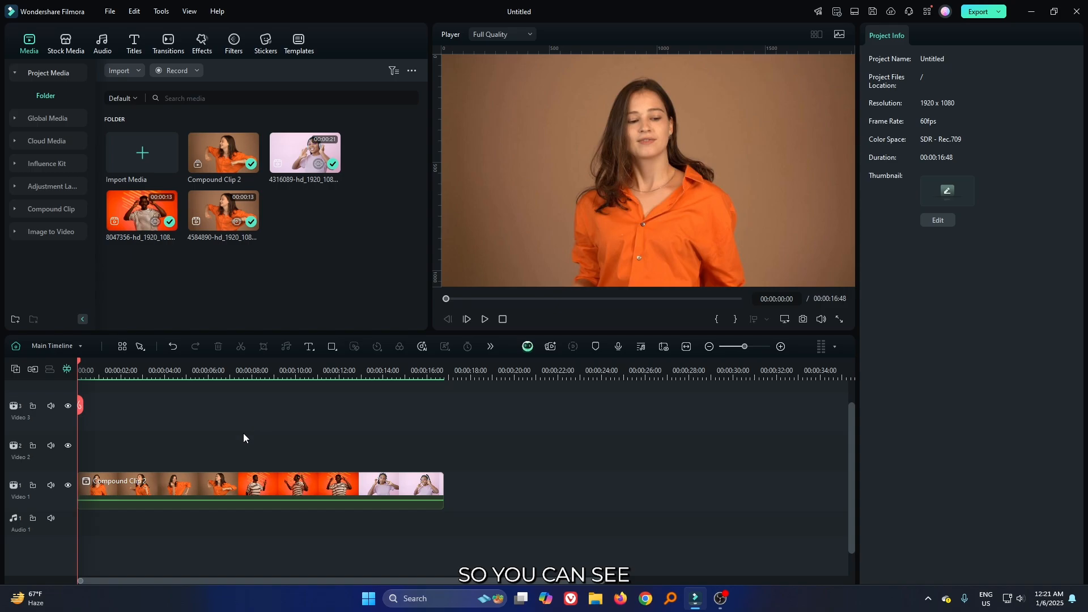
Select the Compound Clip 2 clip on Video 1 to show its speed properties
left_click(483, 318)
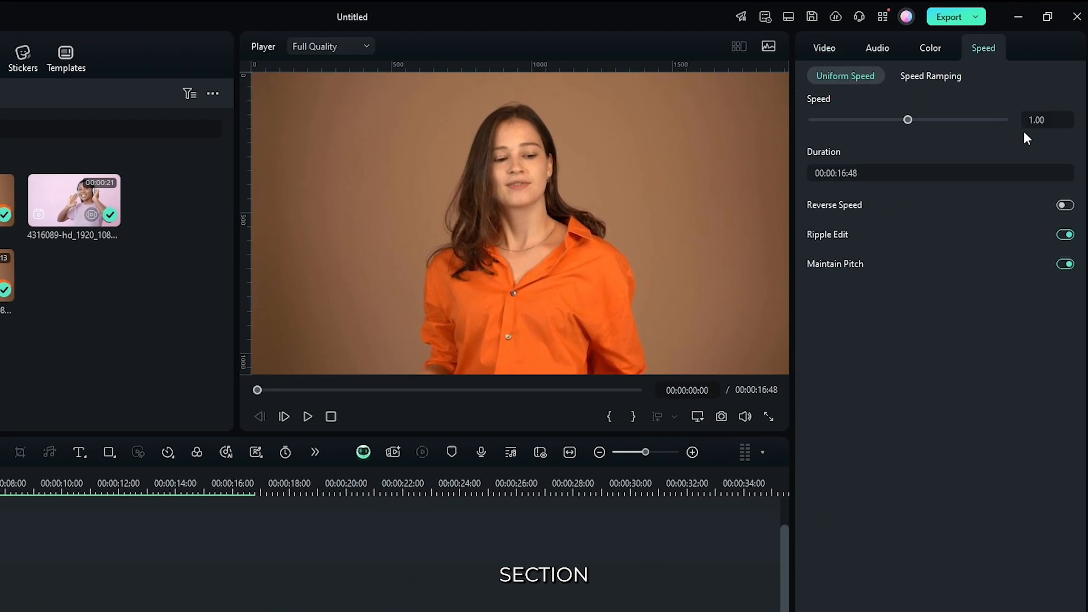
Set the compound clip's uniform speed to 1.80x, shortening it to 9:20
left_click(1036, 120)
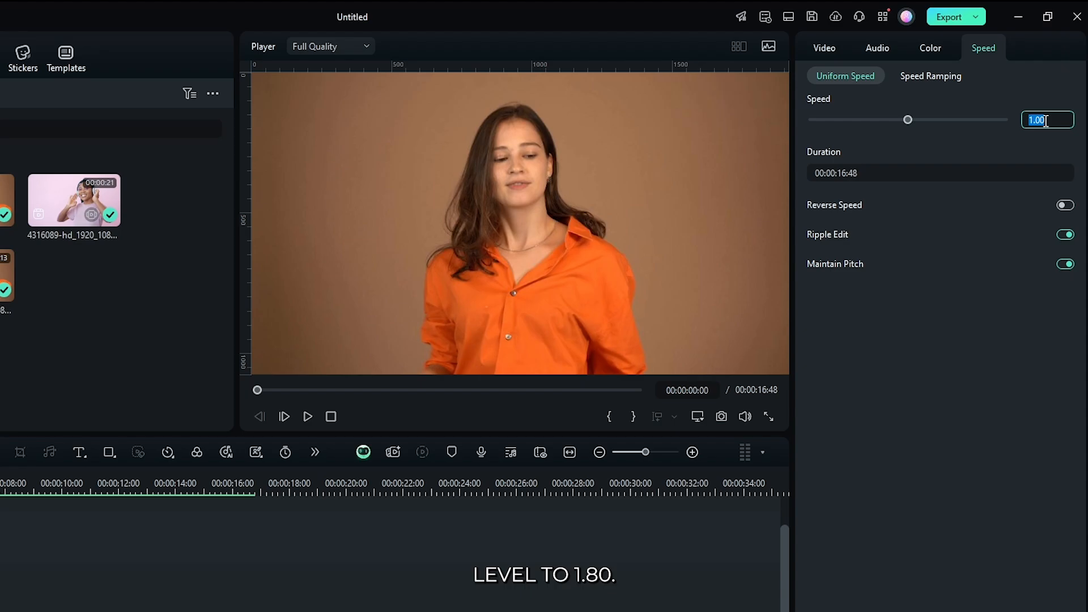
type("1.80")
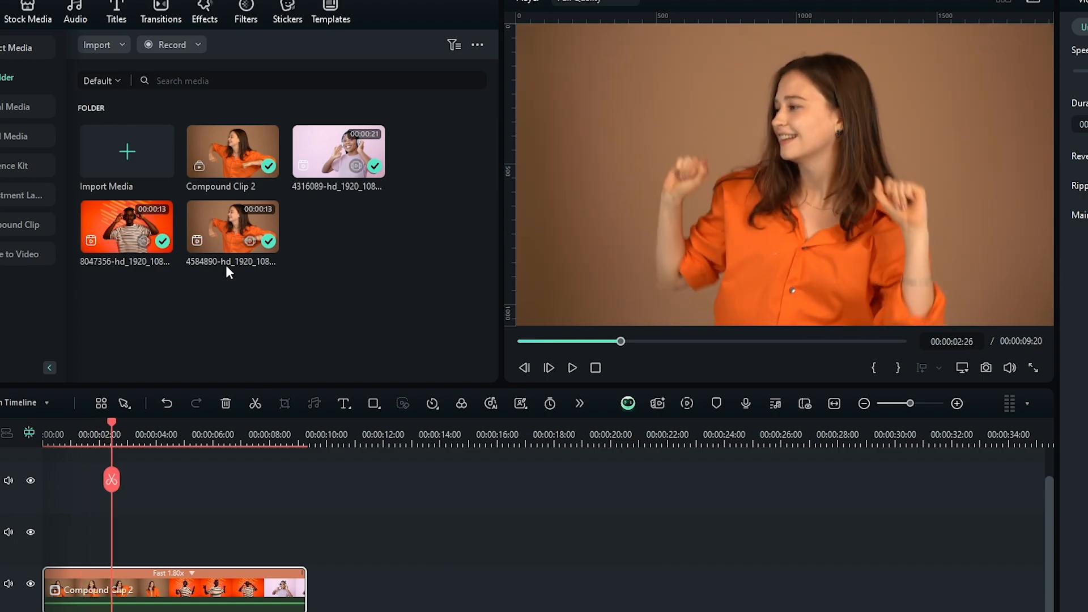
Search effects for 'low' and drag Low FPS onto the dance clip
left_click(204, 53)
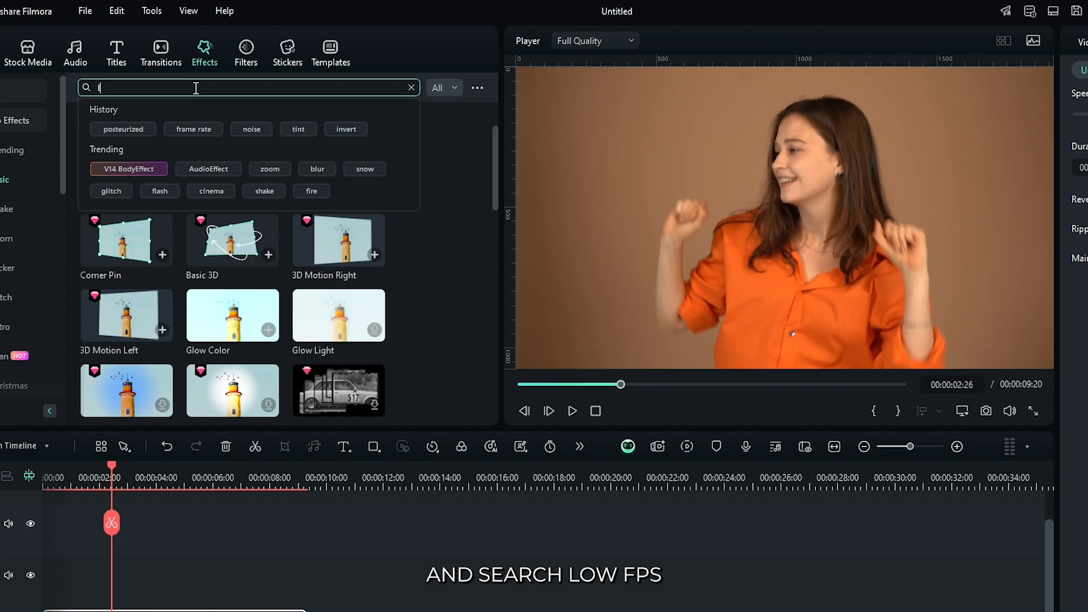
type("low")
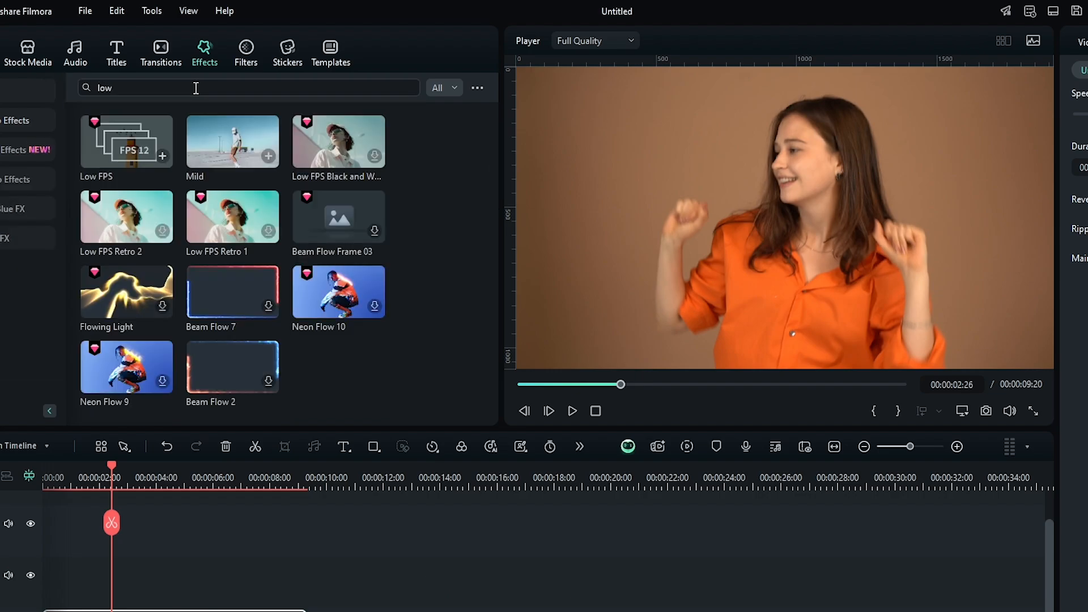
left_click_drag(126, 140, 156, 492)
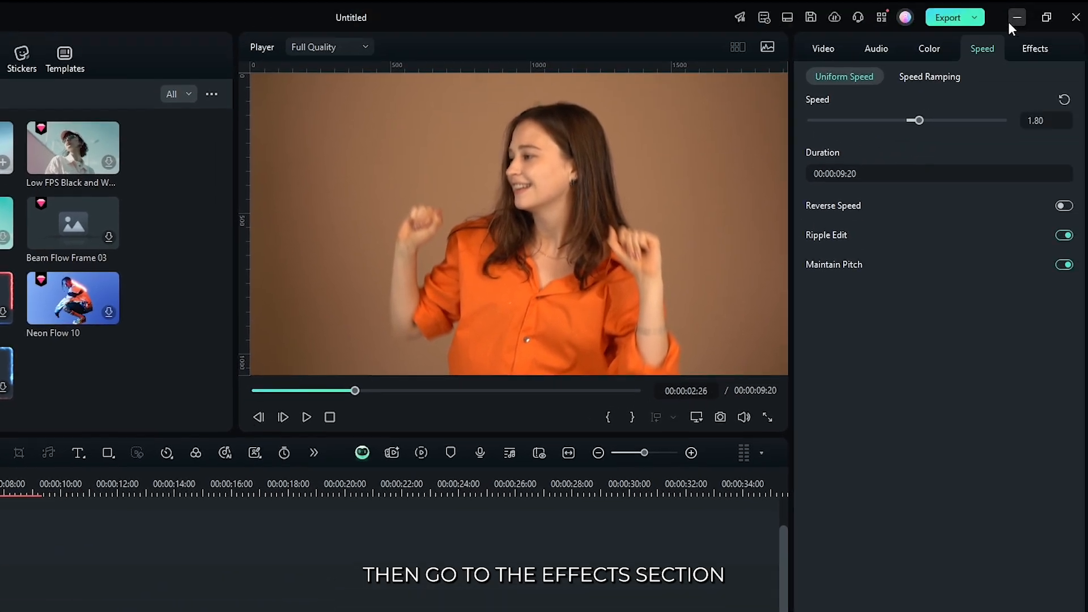
Set the Low FPS effect's frame rate to 15 fps
left_click(1033, 49)
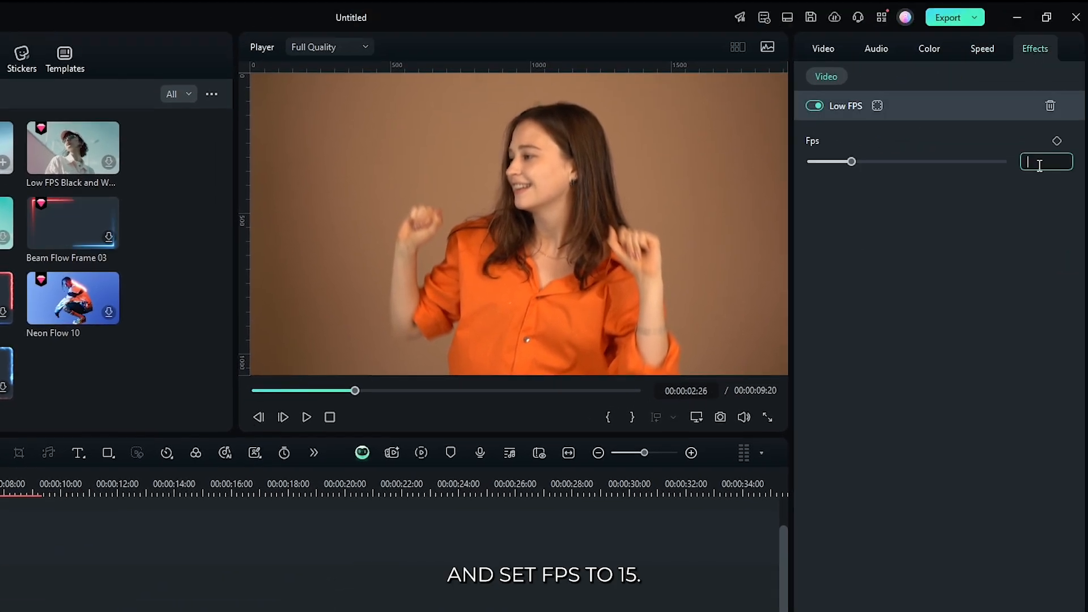
type("15")
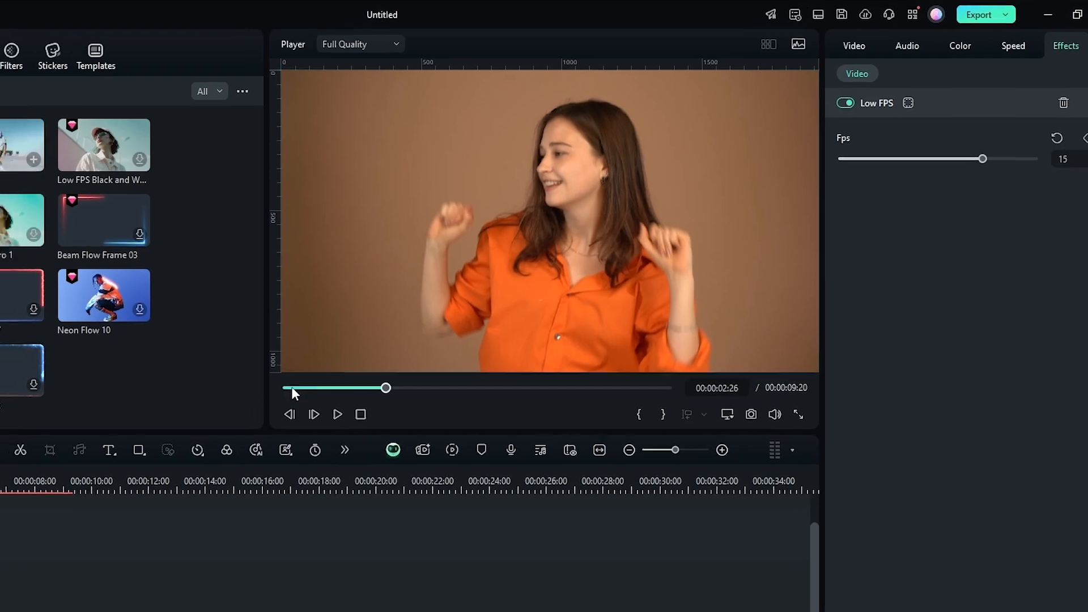